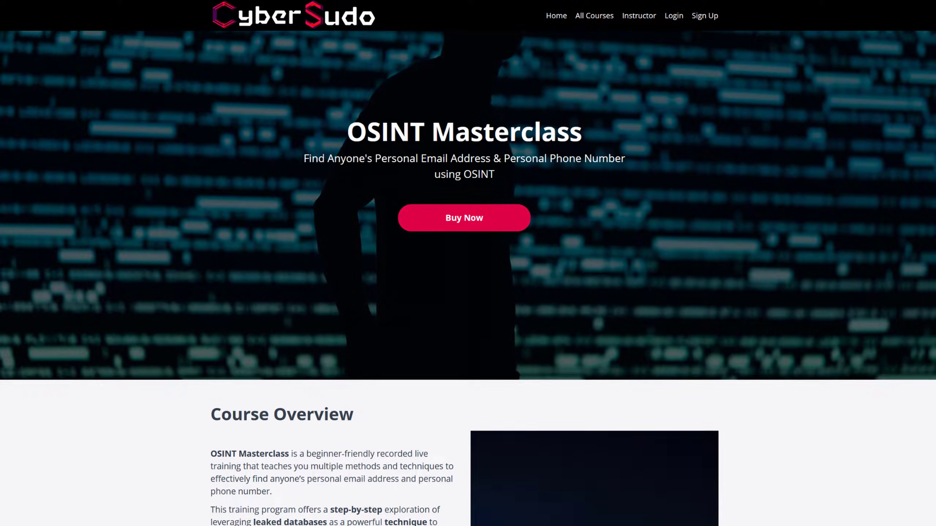
# Scroll through the CyberSudo OSINT Masterclass overview and course curriculum.
pyautogui.scroll(-3)
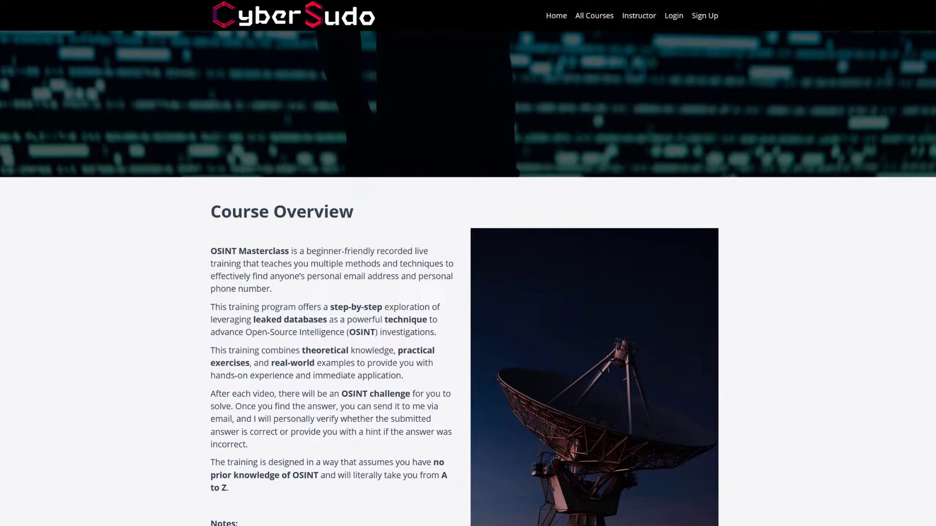
pyautogui.scroll(-3)
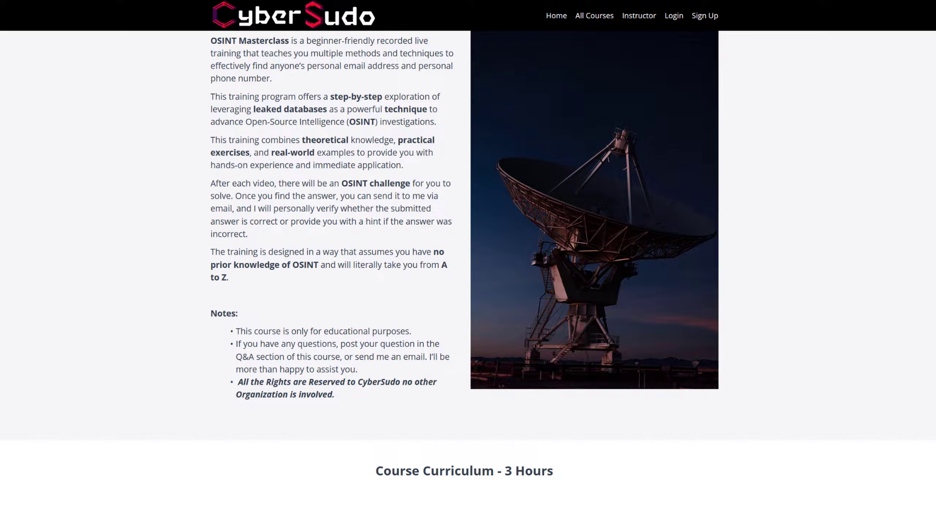
pyautogui.scroll(-3)
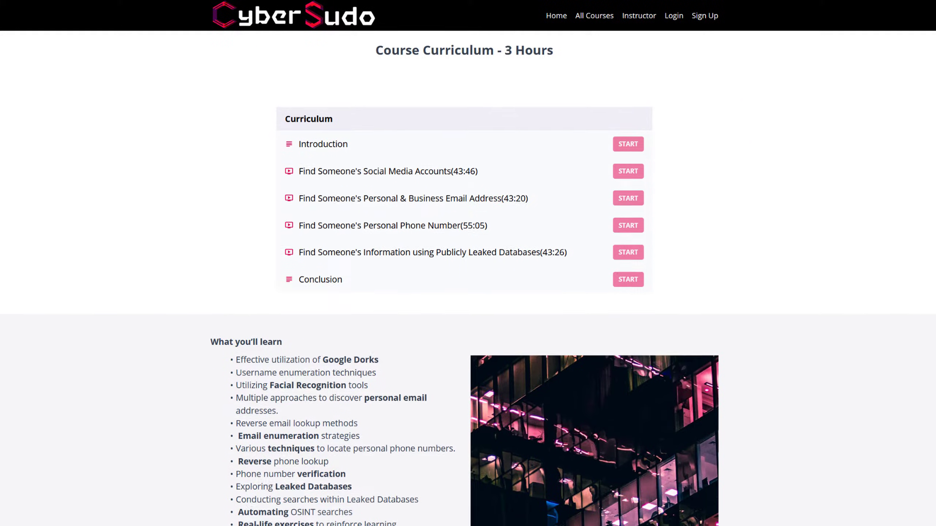
pyautogui.scroll(-3)
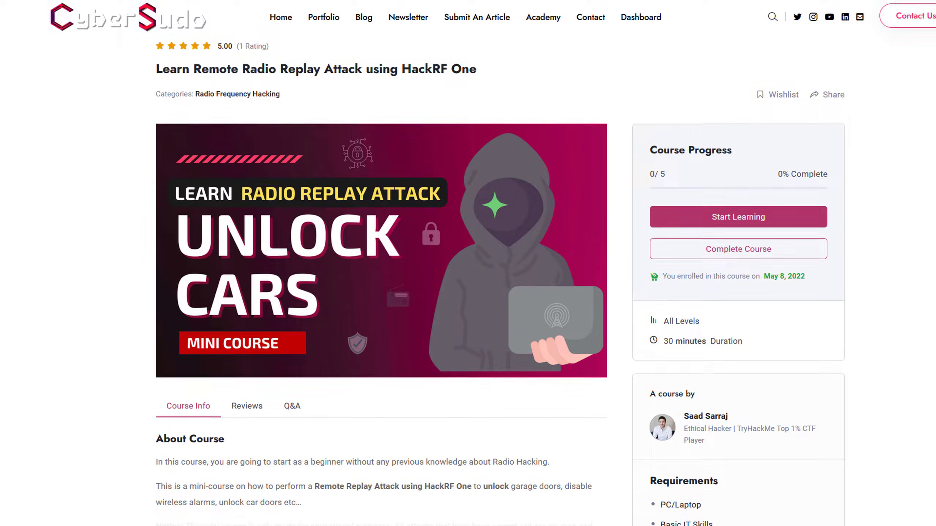
pyautogui.scroll(-3)
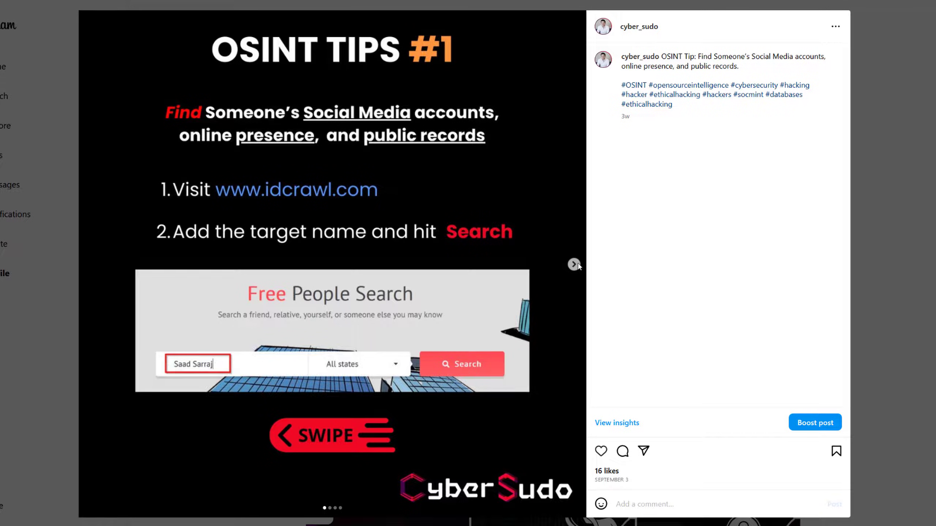
# Advance the OSINT Tips #1 carousel two slides to the search results slides.
pyautogui.click(575, 265)
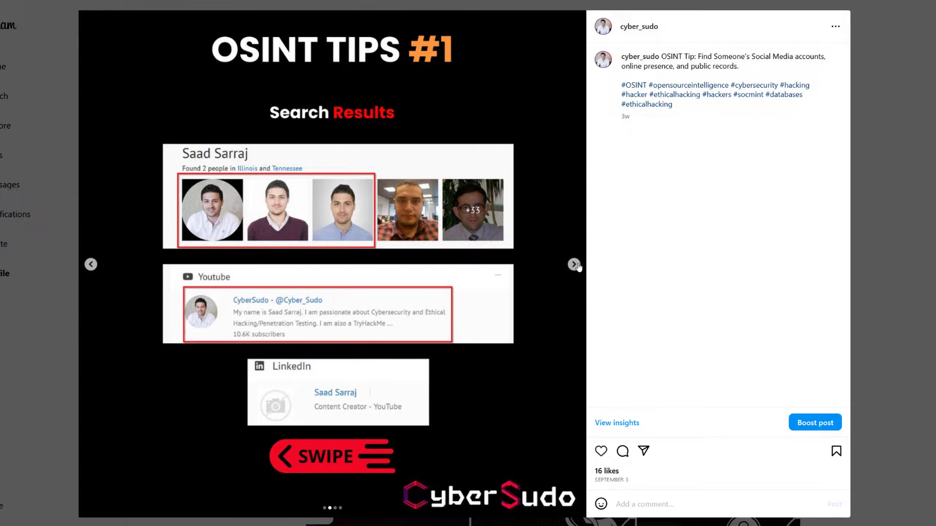
pyautogui.click(574, 264)
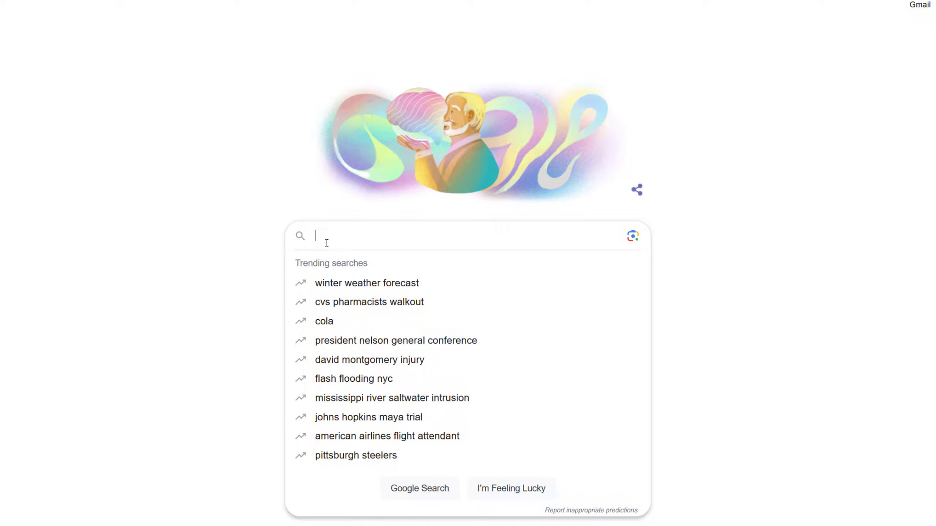
pyautogui.write('john smith')
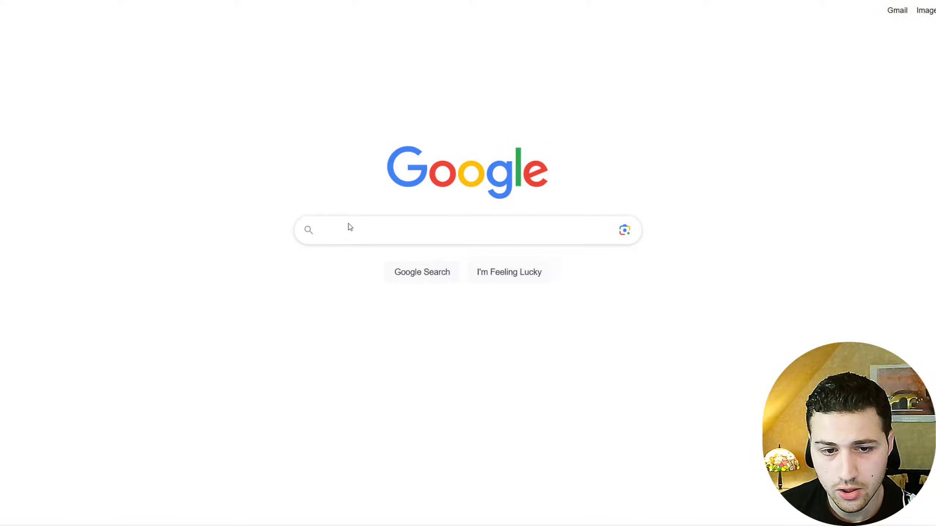
# Search Google for saad sarraj and scroll through the roughly 250,000 results.
pyautogui.write('saad sarraj')
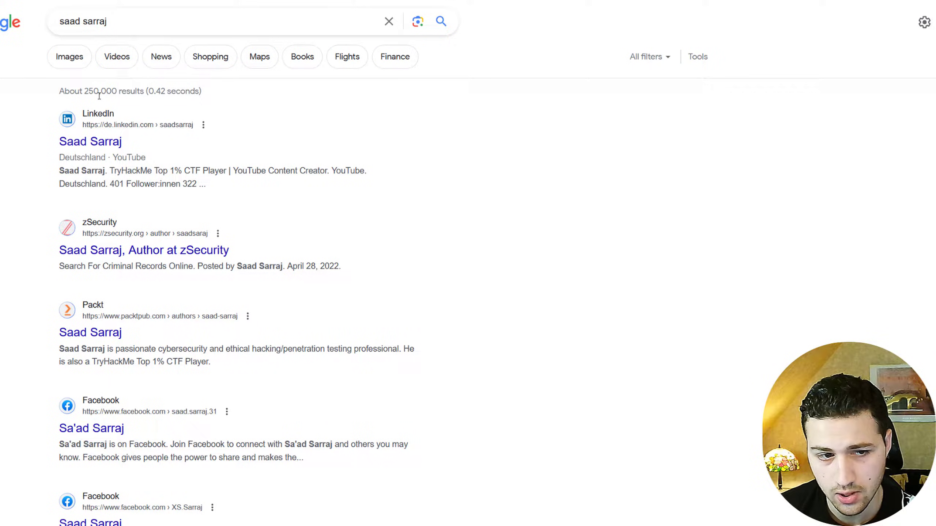
pyautogui.scroll(-3)
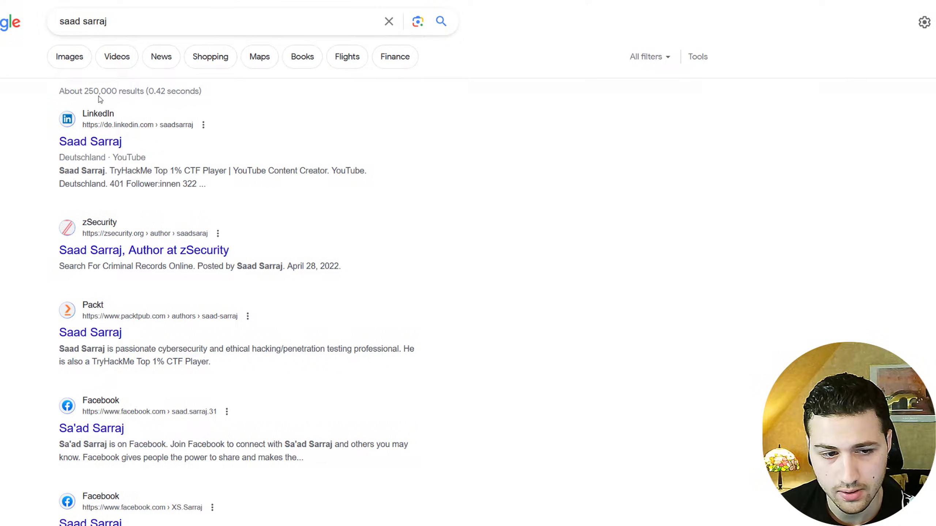
pyautogui.scroll(-3)
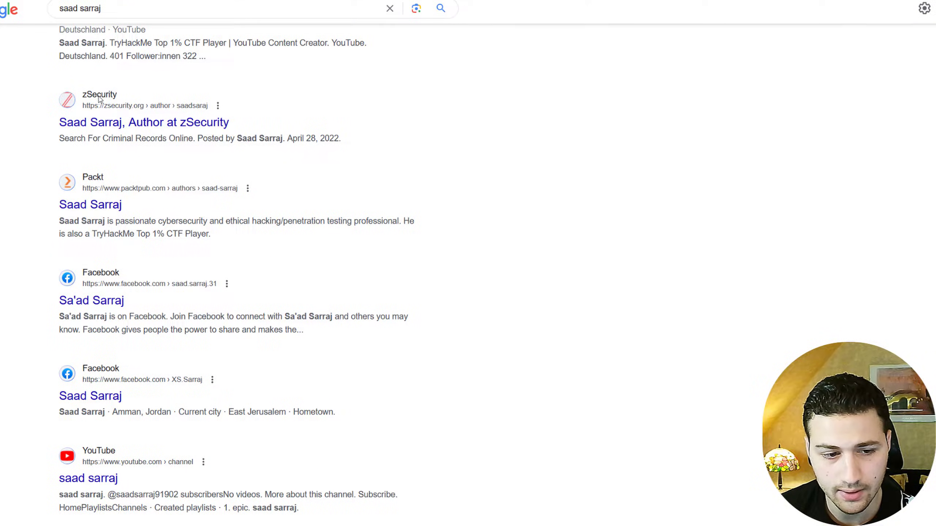
pyautogui.scroll(-3)
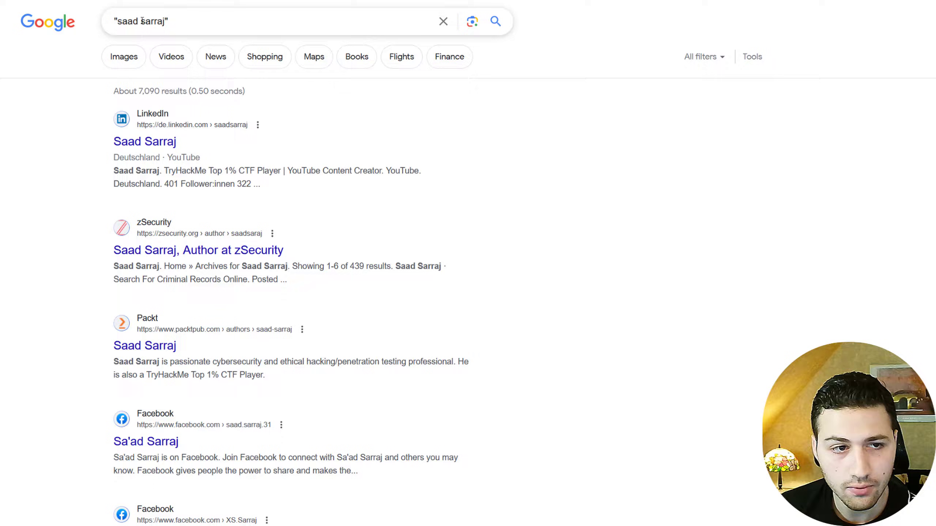
# Run inurl:saadsarraj, then replace the username for a site:facebook.com "saad sarraj" search.
pyautogui.write('inurl:')
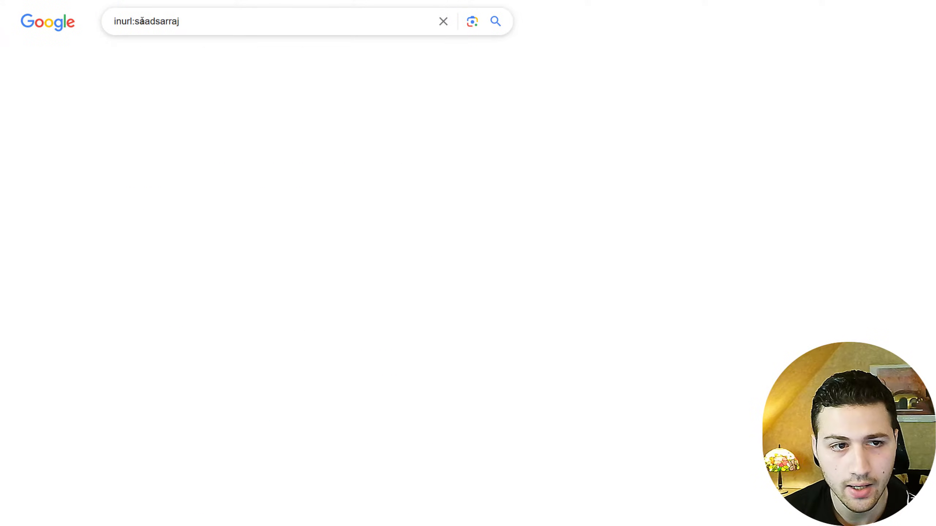
pyautogui.press('enter')
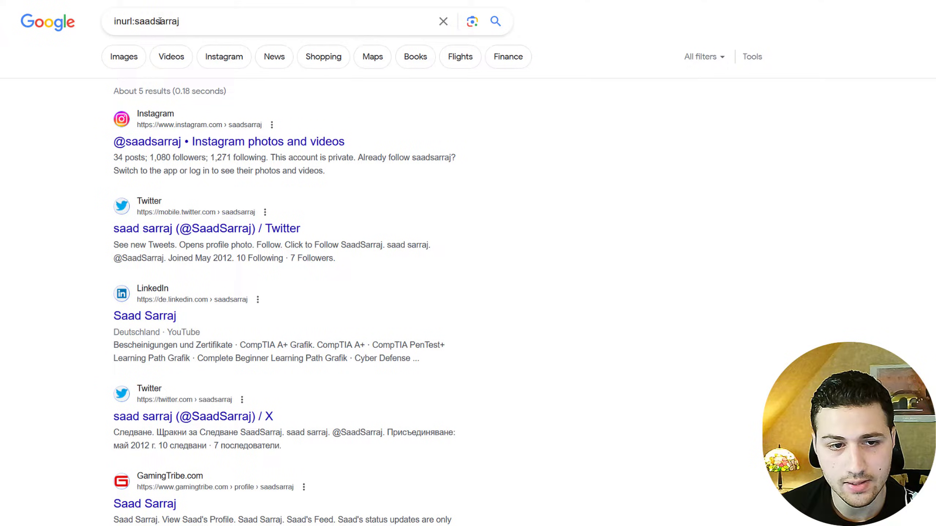
pyautogui.doubleClick(158, 22)
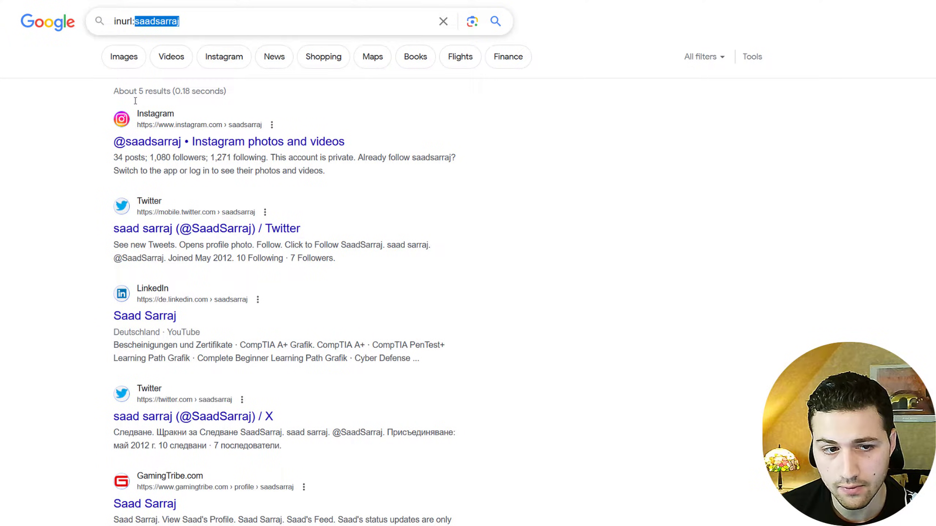
pyautogui.scroll(-3)
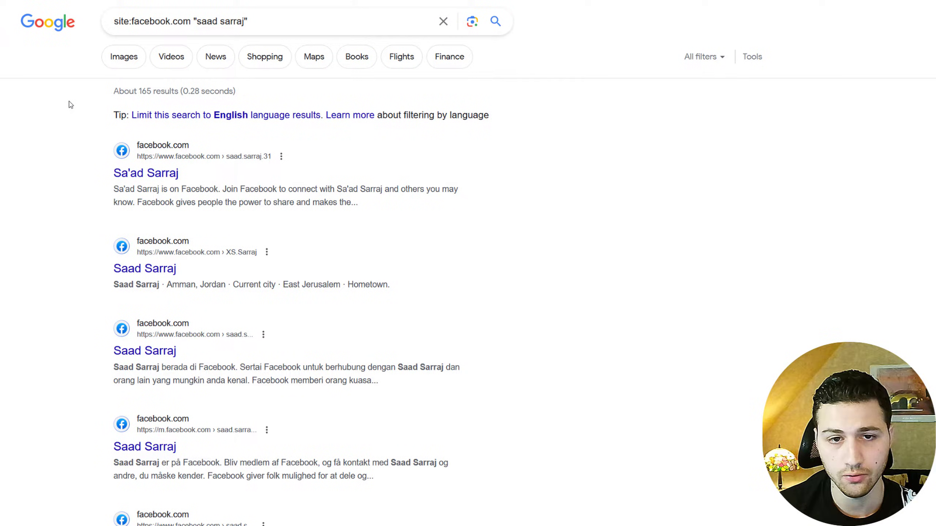
pyautogui.scroll(-3)
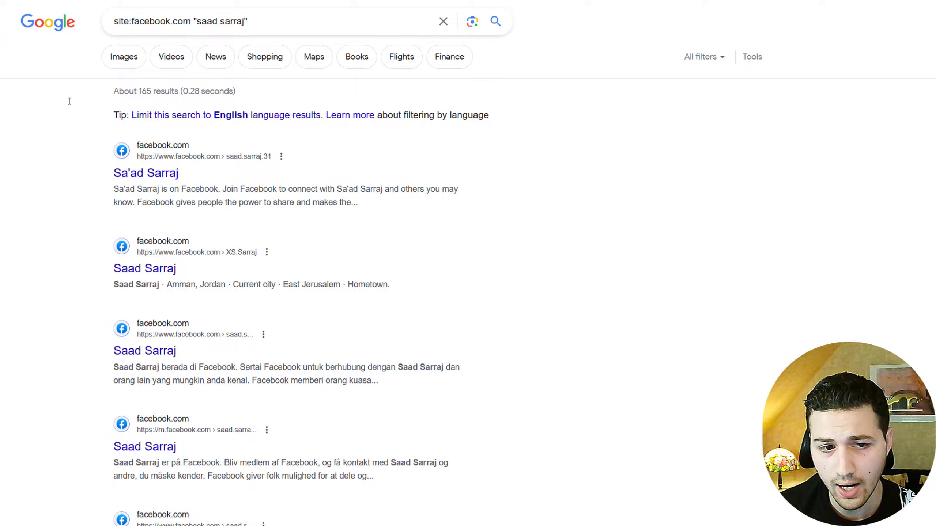
pyautogui.click(124, 56)
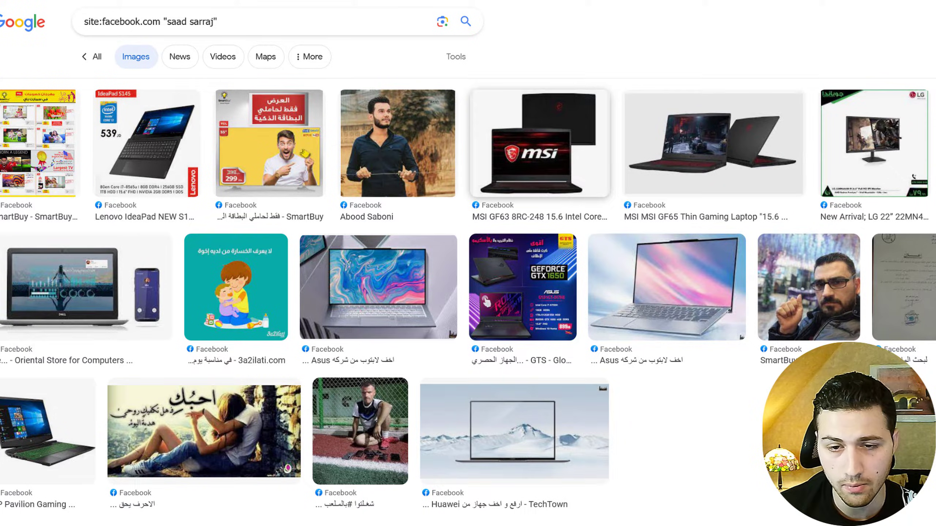
# Open TechTown's MSI laptop Facebook post, read comments, then scroll the web results.
pyautogui.scroll(-3)
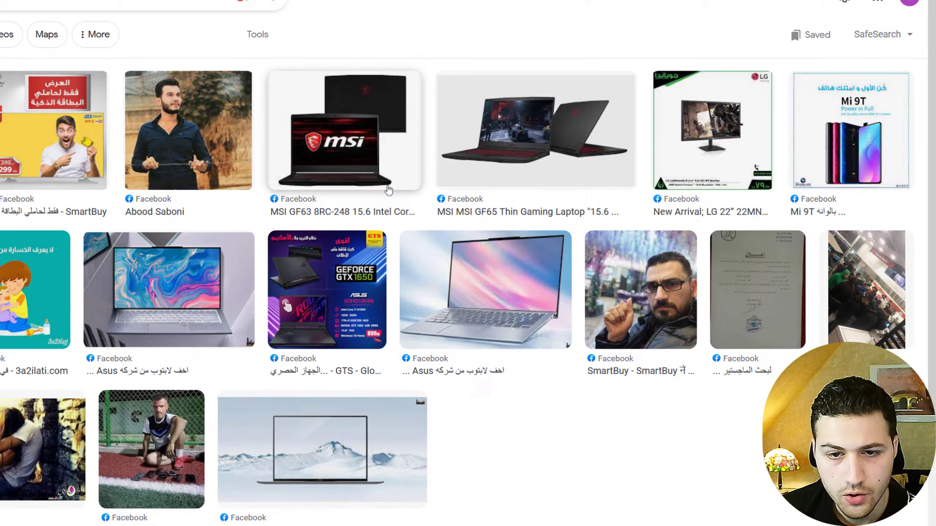
pyautogui.click(343, 132)
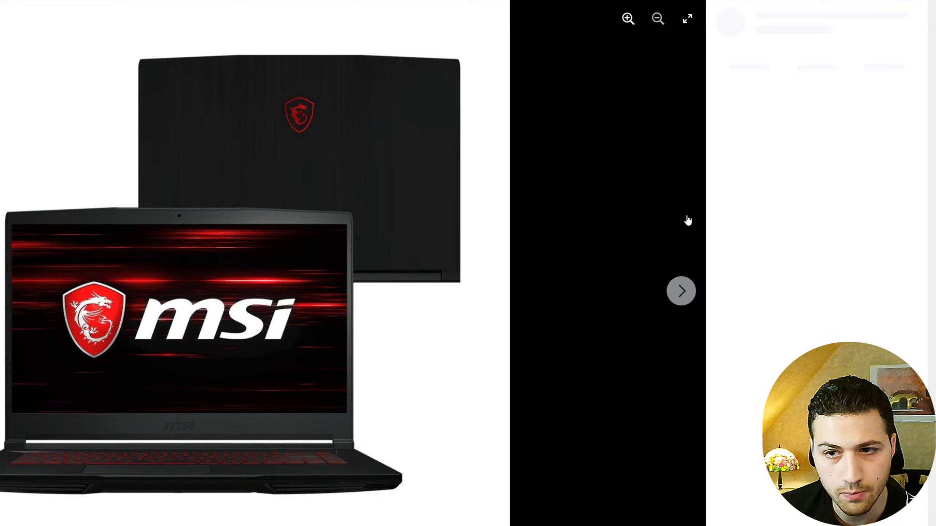
pyautogui.moveTo(735, 25)
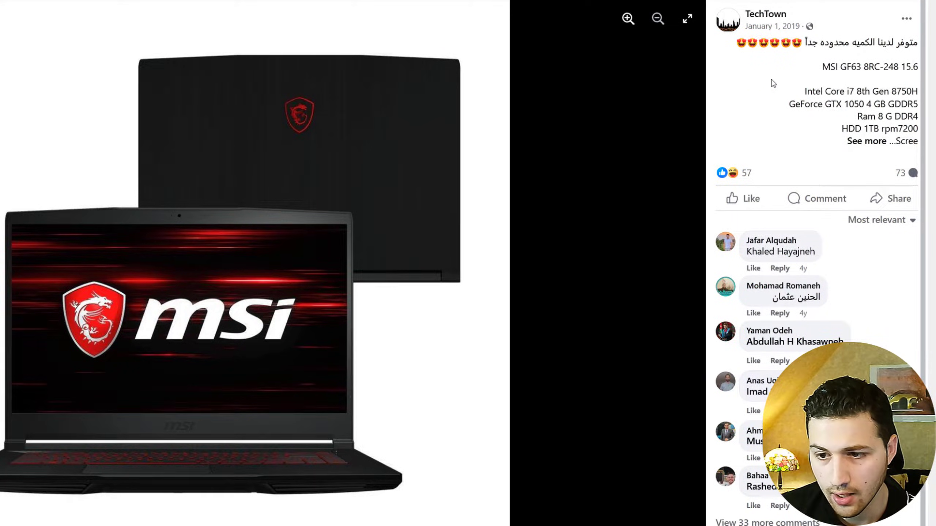
pyautogui.scroll(-3)
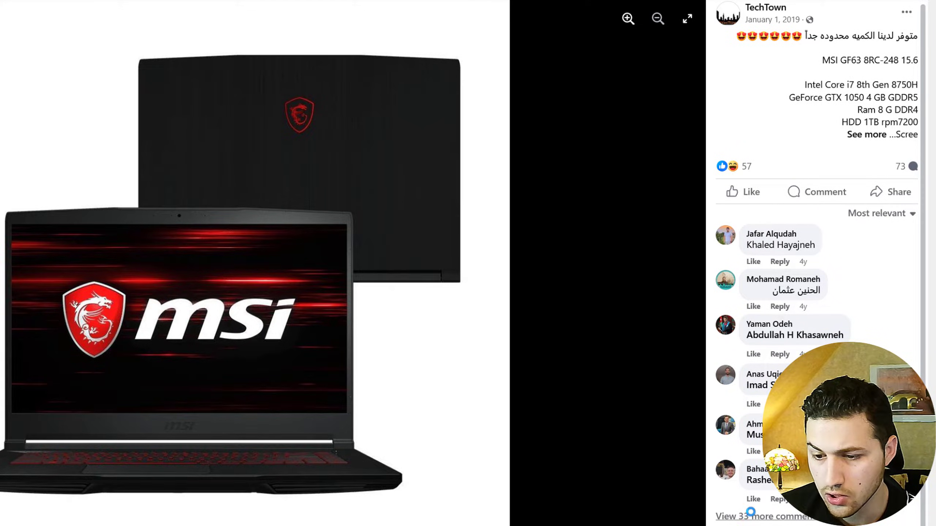
pyautogui.scroll(-3)
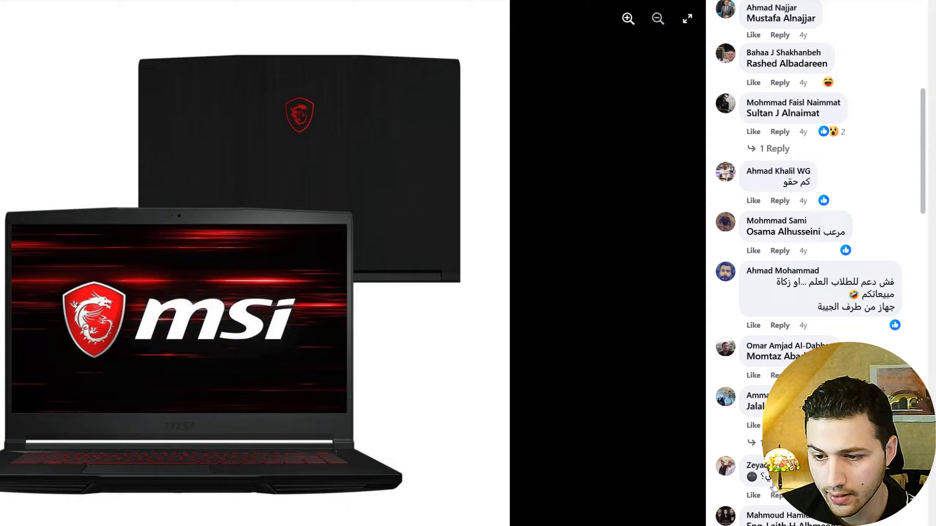
pyautogui.scroll(-3)
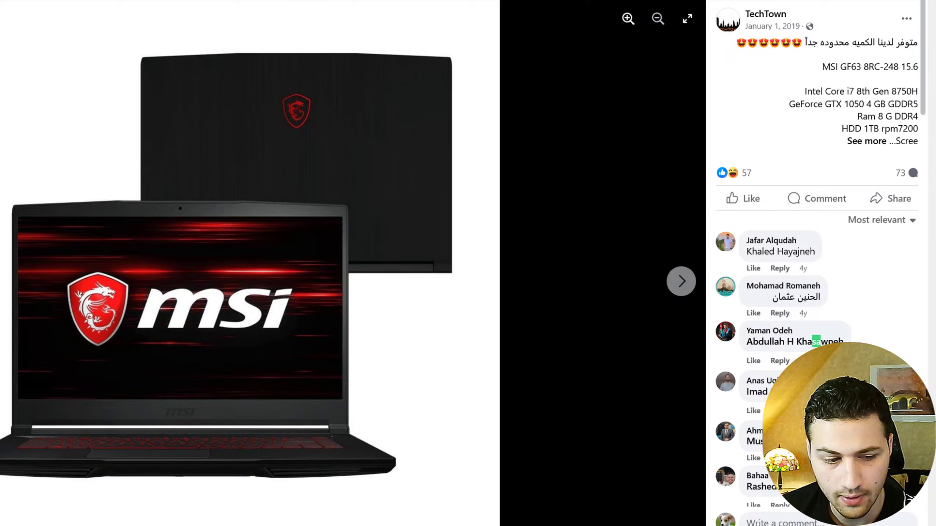
pyautogui.scroll(-3)
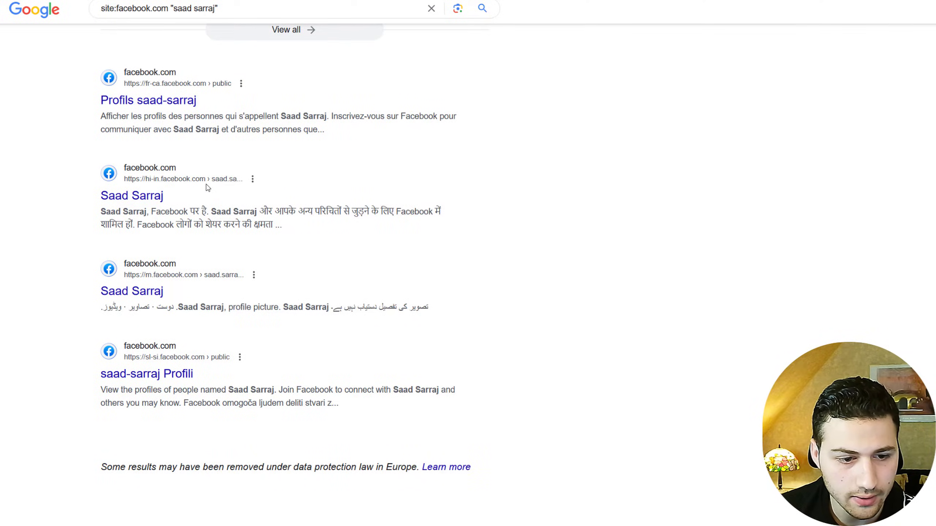
pyautogui.scroll(-3)
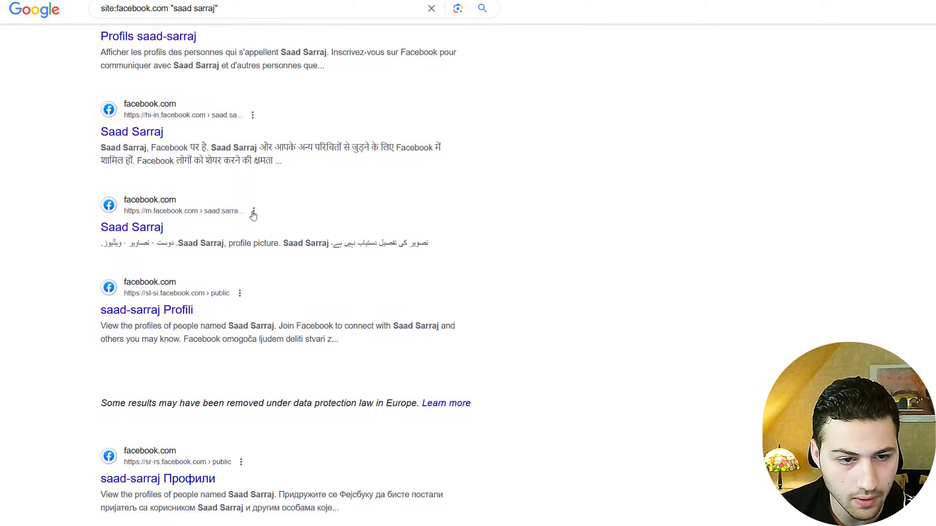
# Check 'About this result' for Facebook results, ending on the City Center Computers photo.
pyautogui.click(252, 212)
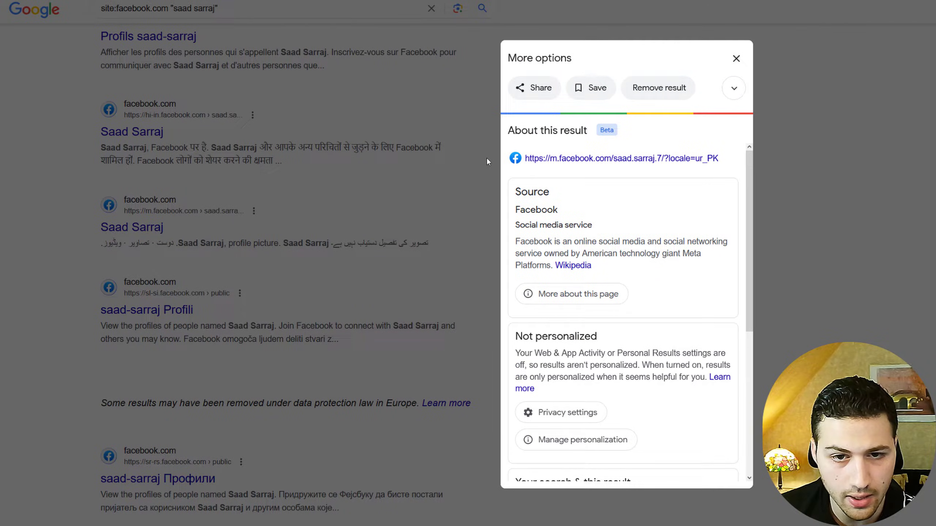
pyautogui.click(736, 59)
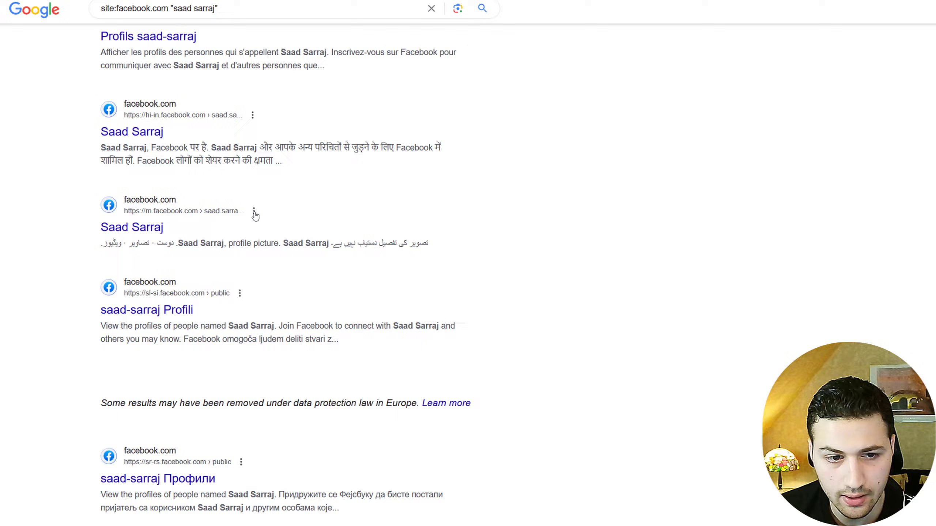
pyautogui.click(253, 211)
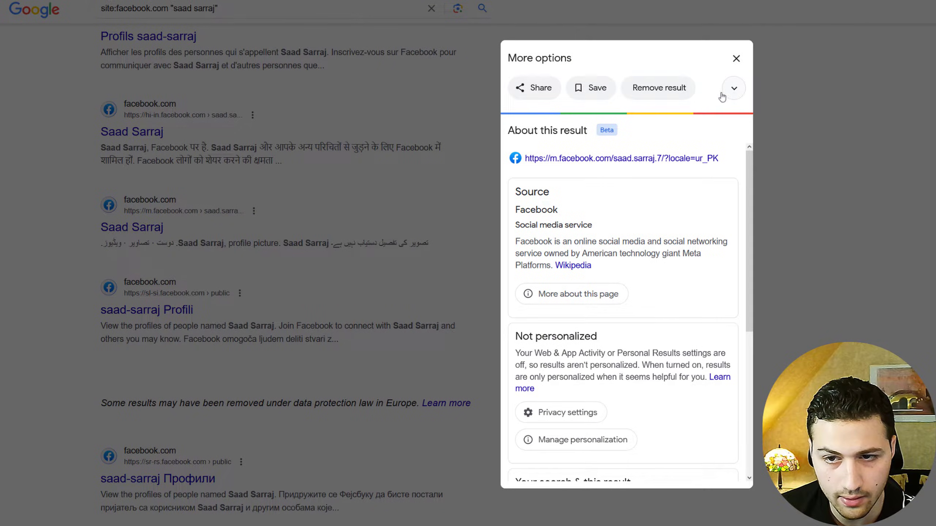
pyautogui.click(733, 88)
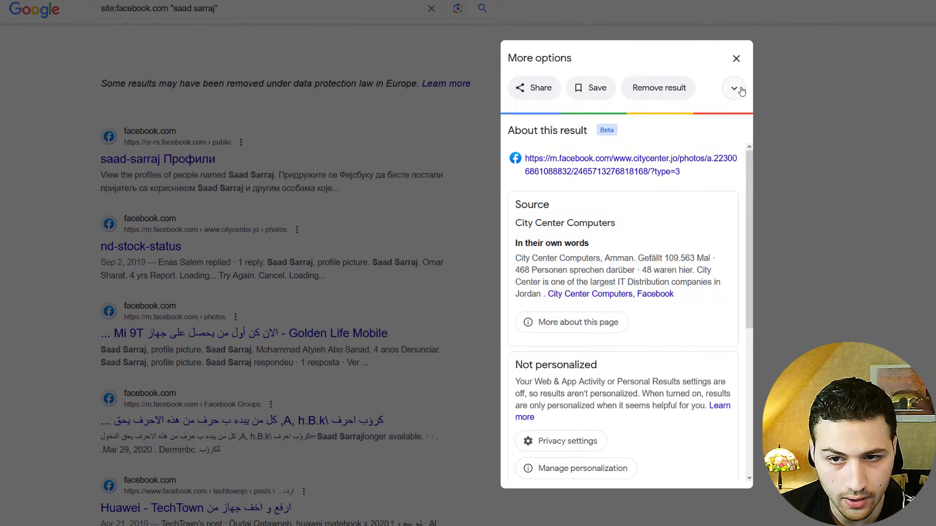
pyautogui.click(734, 87)
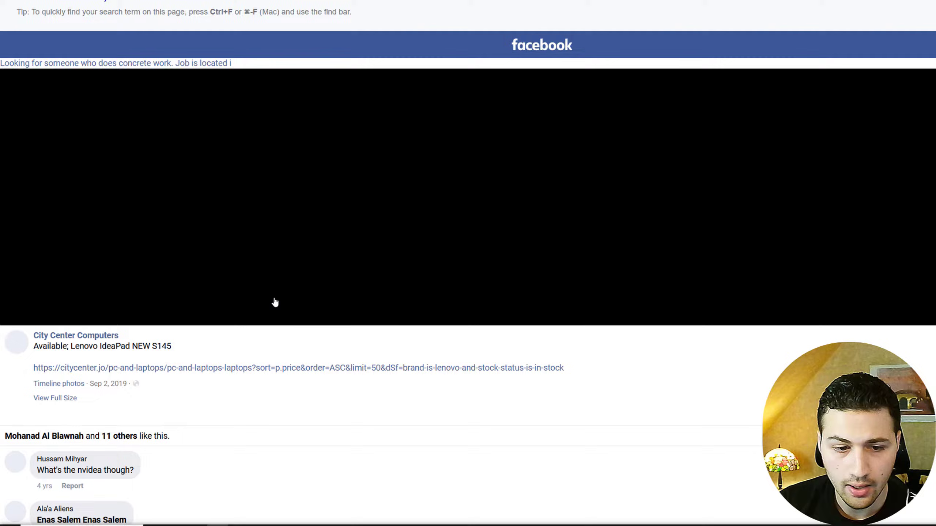
# Scroll to the comments on City Center Computers' Lenovo IdeaPad post.
pyautogui.scroll(-3)
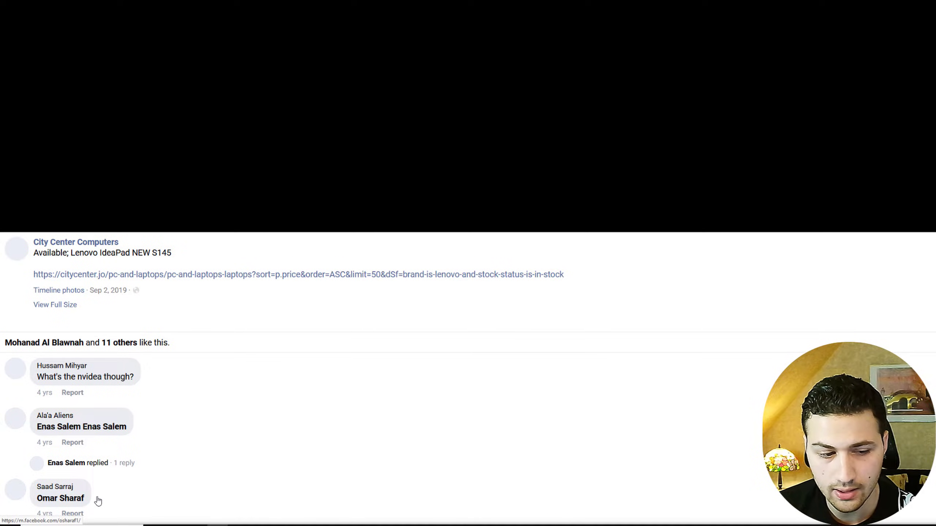
pyautogui.moveTo(422, 369)
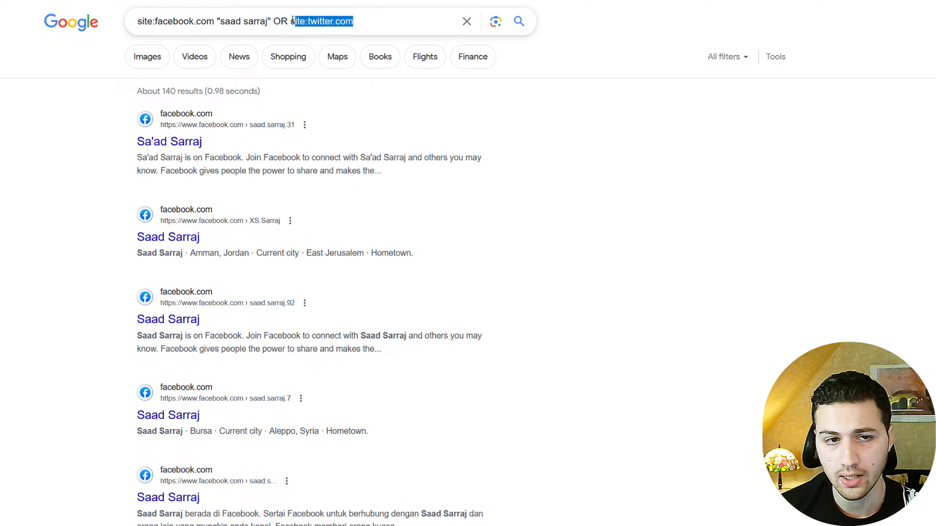
# Search site:twitter.com "saad sarraj" and browse the four Twitter results.
pyautogui.click(295, 21)
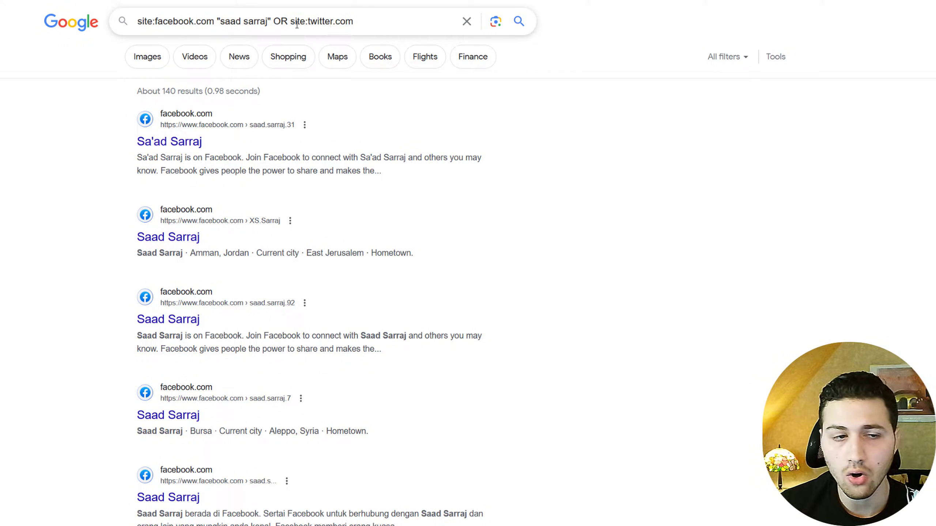
pyautogui.moveTo(518, 21)
pyautogui.write('site:twitter.com "saad sarraj"')
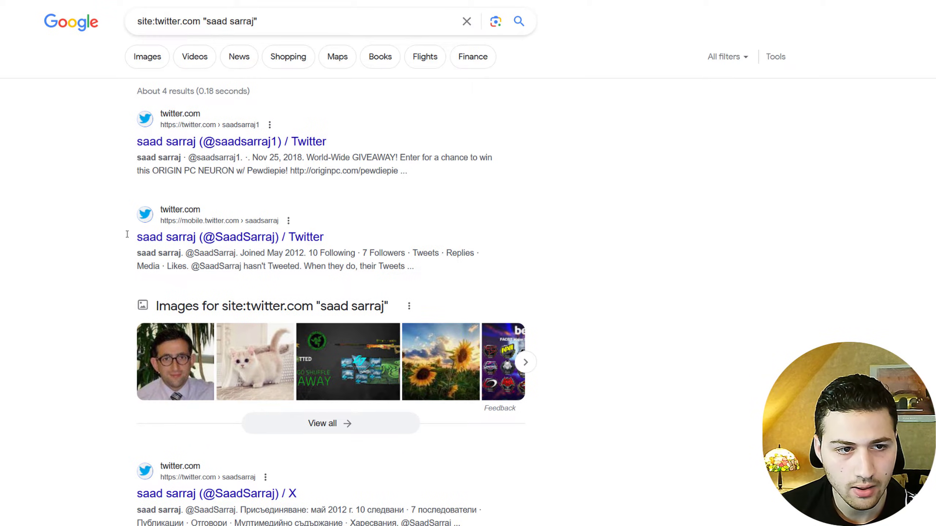
pyautogui.scroll(-3)
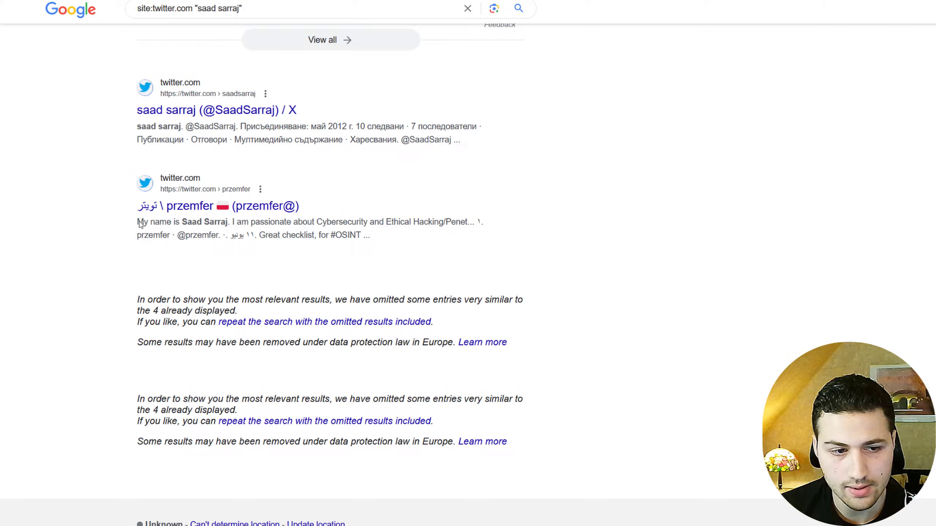
pyautogui.moveTo(226, 215)
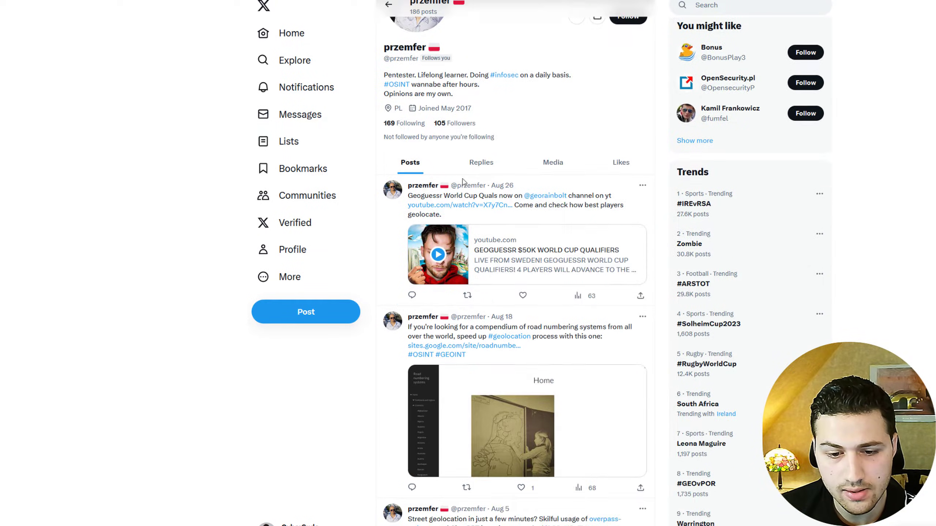
# Scroll through the przemfer pentester profile's recent OSINT and geolocation posts.
pyautogui.scroll(-3)
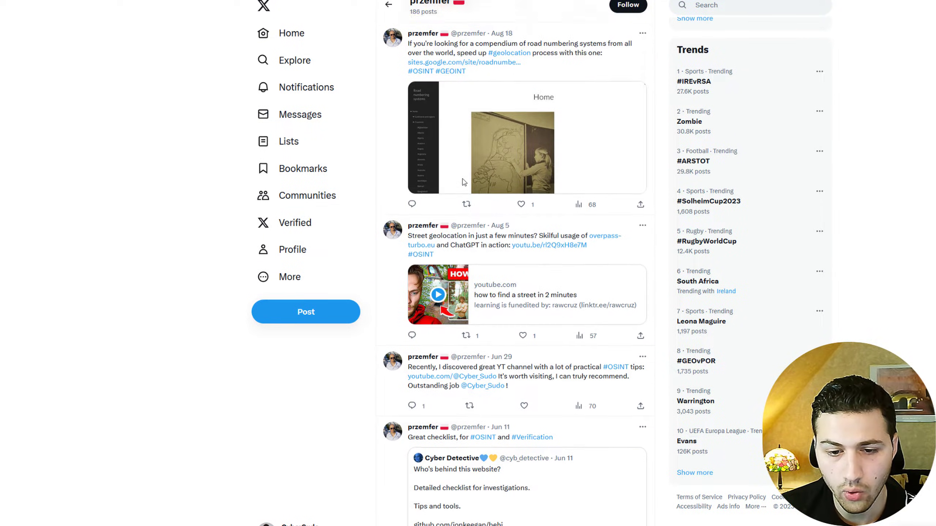
pyautogui.scroll(-3)
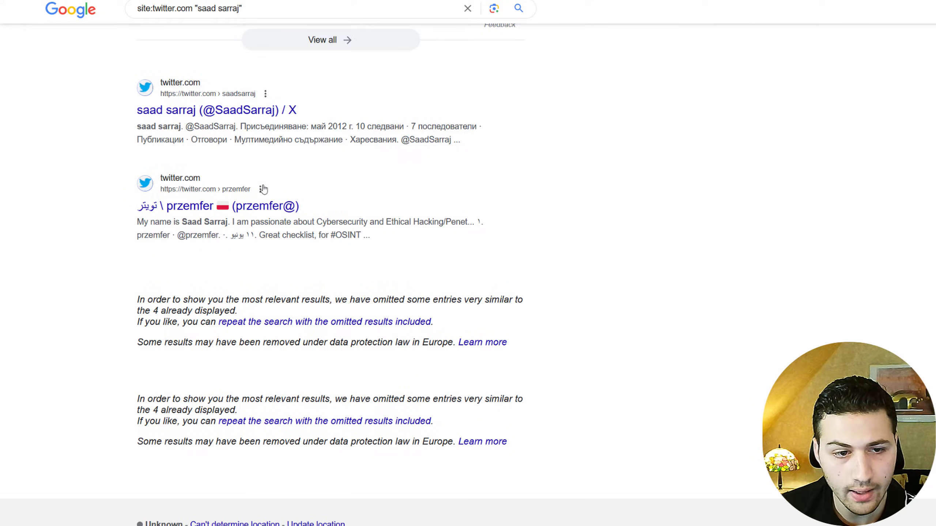
# Search the quoted name AND "Germany" and scroll through the LinkedIn and CyberSudo results.
pyautogui.click(259, 189)
pyautogui.write('"saad sarraj" AND "Germany')
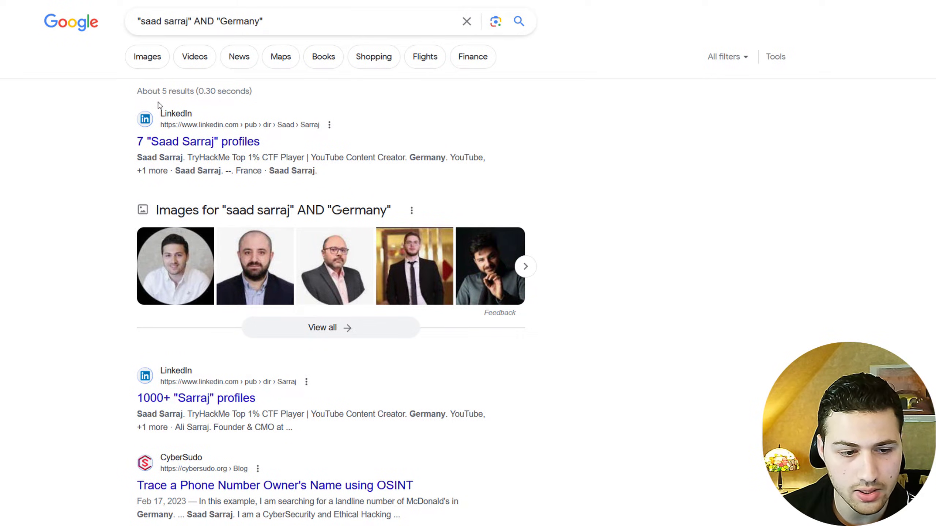
pyautogui.scroll(-3)
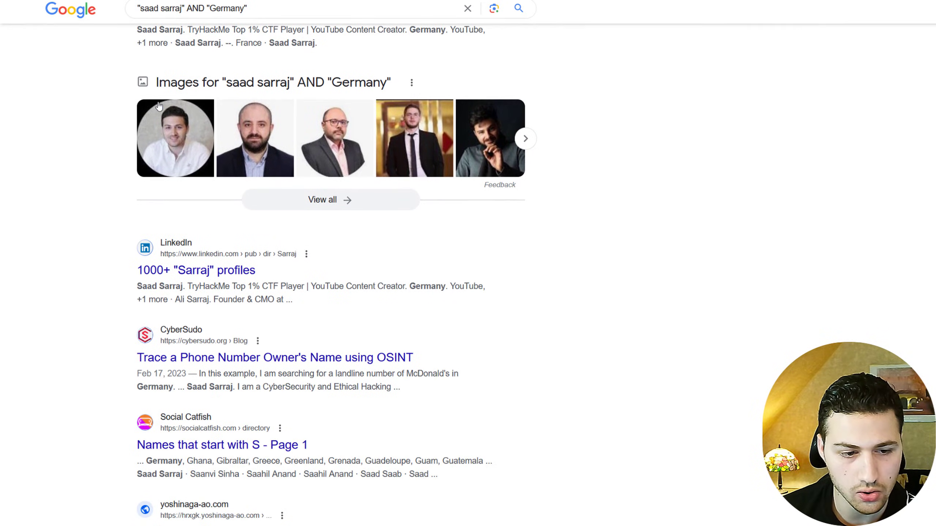
pyautogui.scroll(-3)
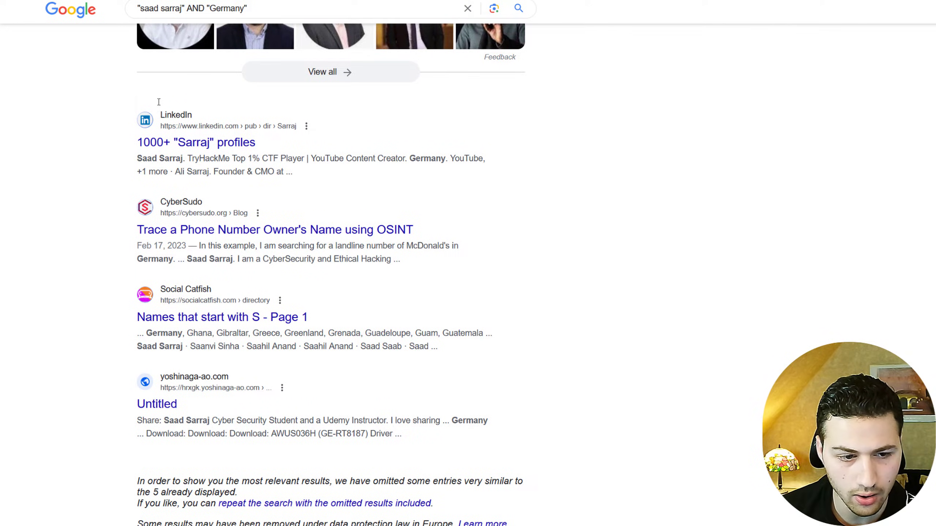
pyautogui.scroll(-3)
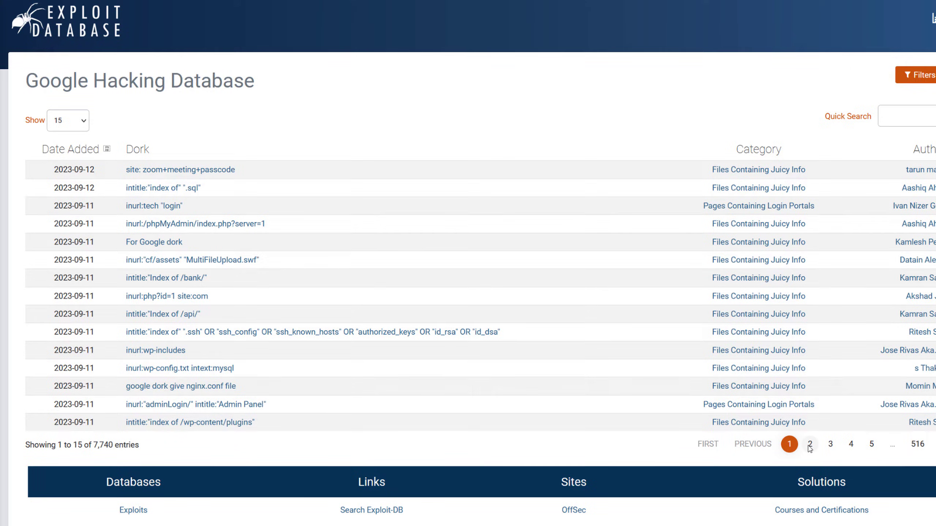
# Browse the Google Hacking Database dork list and type the inurl:"view.shtml" "camera" dork into Google.
pyautogui.click(809, 444)
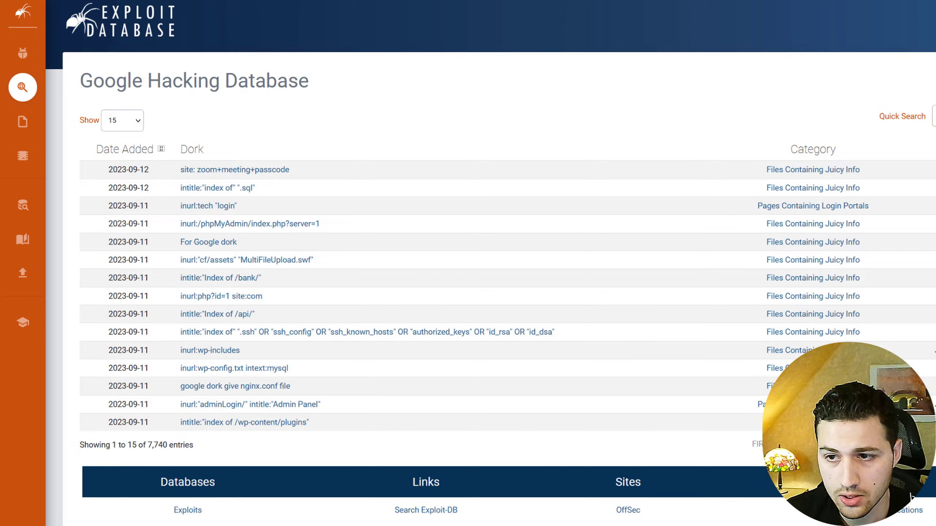
pyautogui.write('camera"')
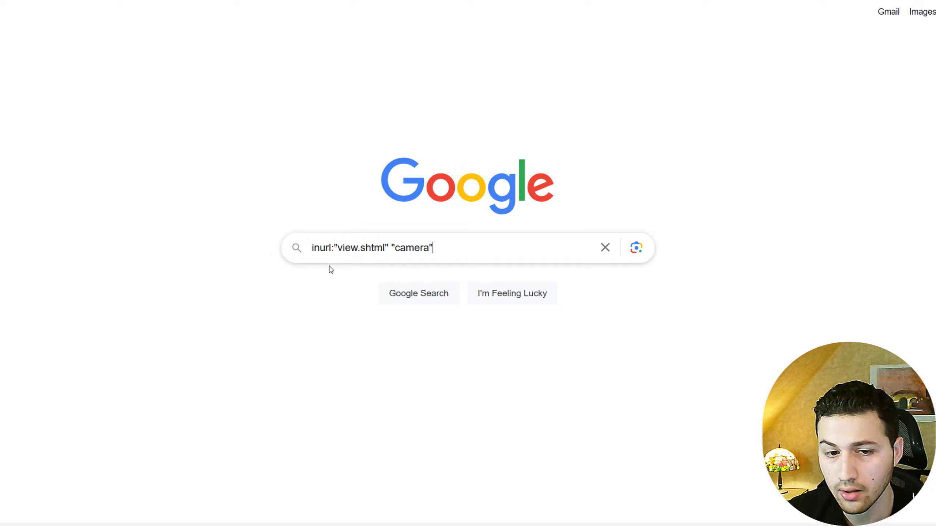
pyautogui.moveTo(461, 253)
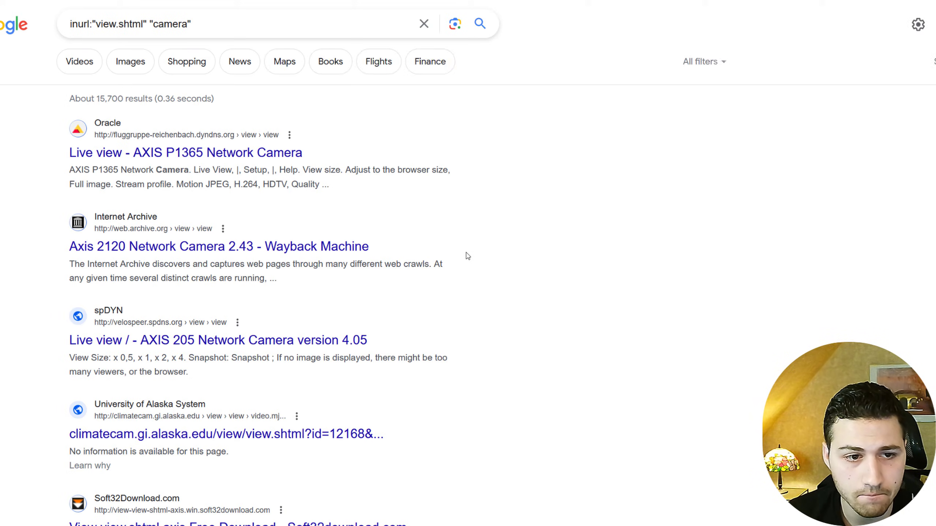
# Scroll the view.shtml camera results and open the AXIS 205 live view page.
pyautogui.scroll(-3)
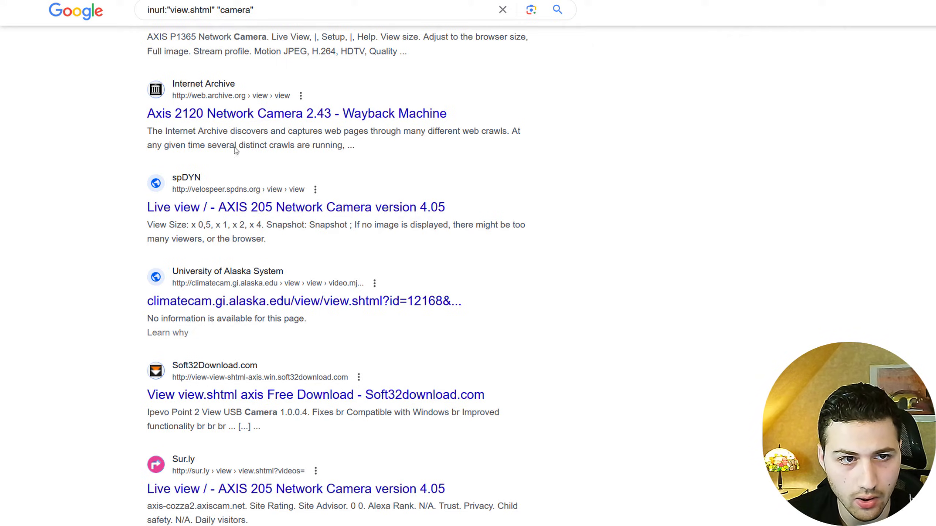
pyautogui.click(295, 208)
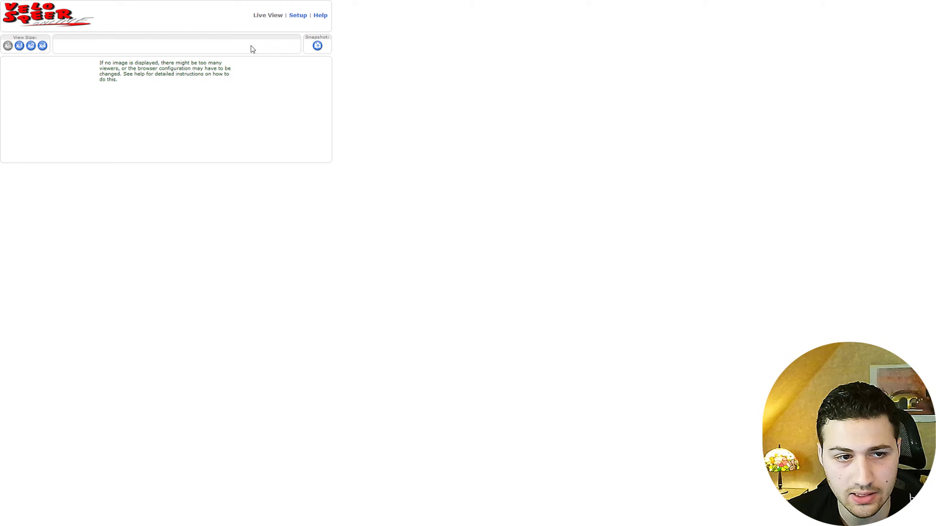
pyautogui.moveTo(249, 89)
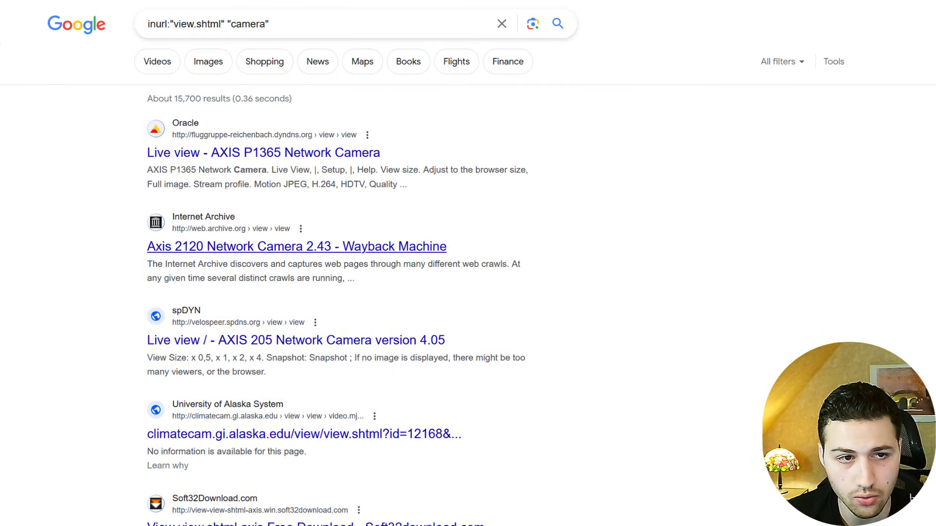
# Reopen the AXIS 205 live view link so the Velo Speer roadside stream loads.
pyautogui.click(295, 340)
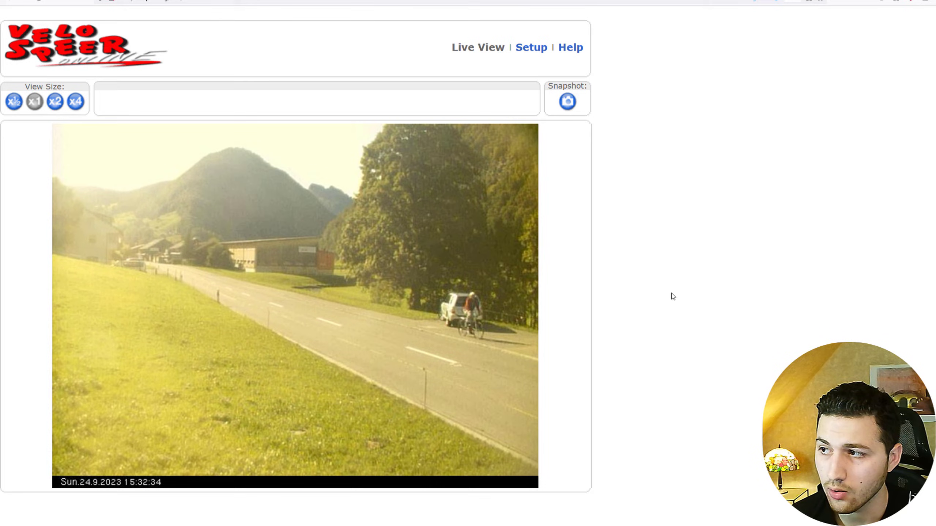